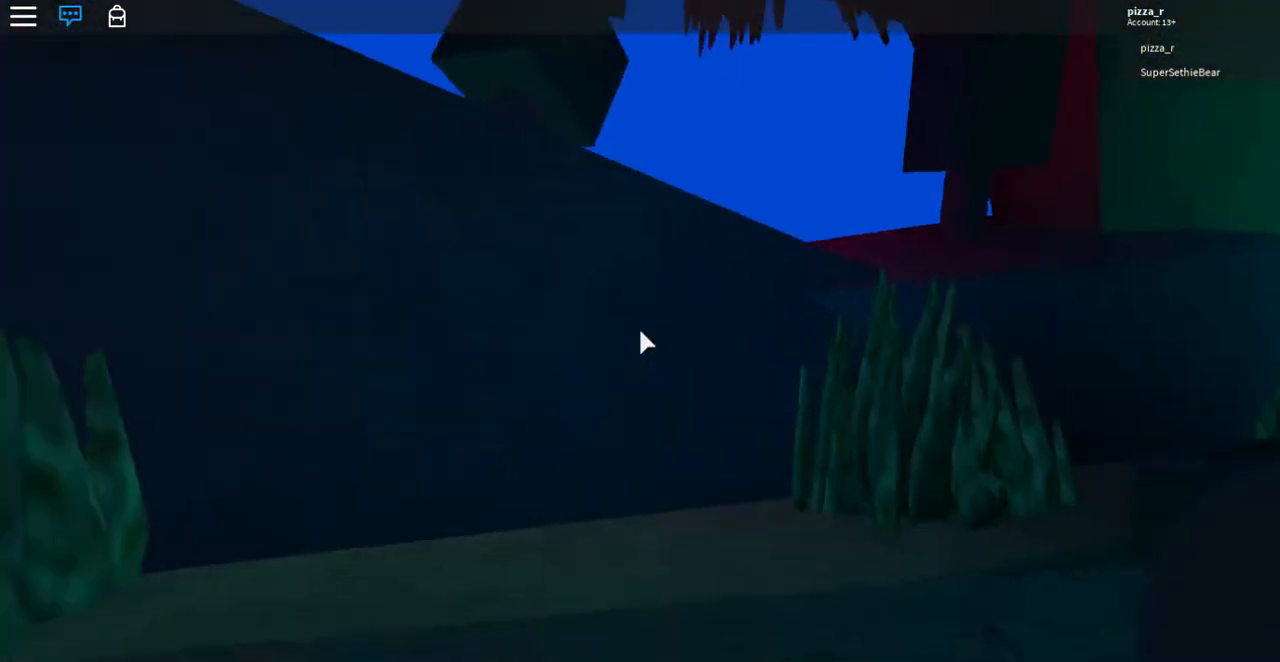
mouse_move(640, 342)
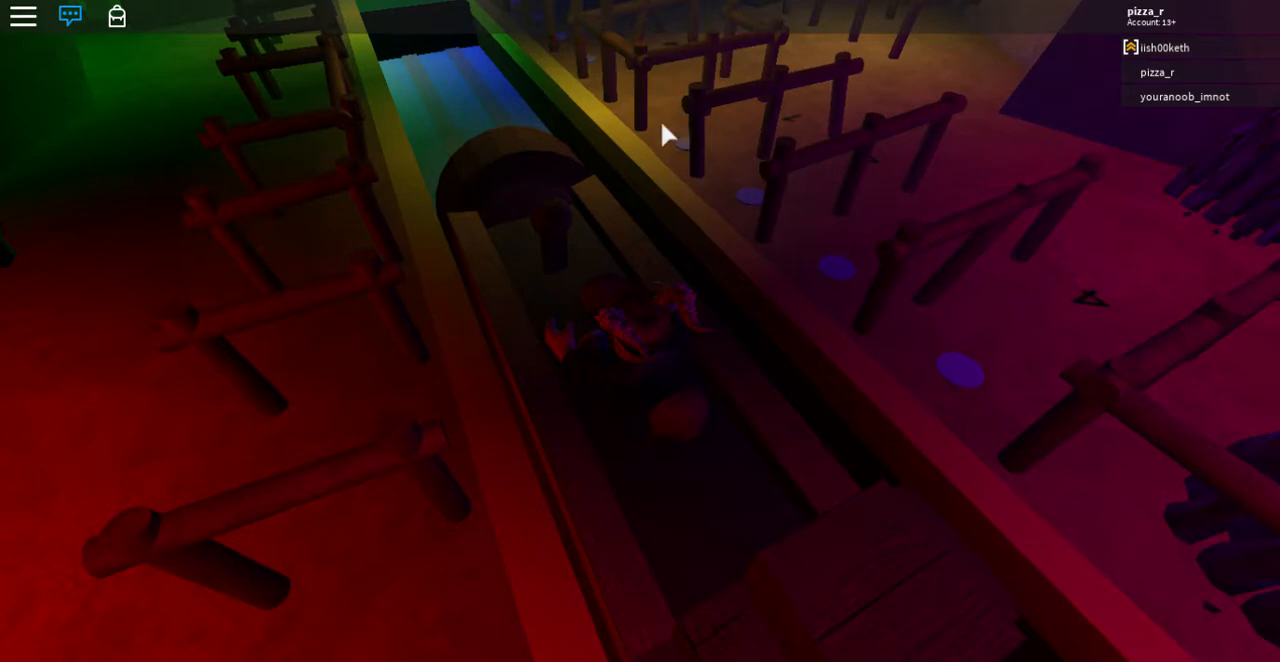
mouse_move(890, 225)
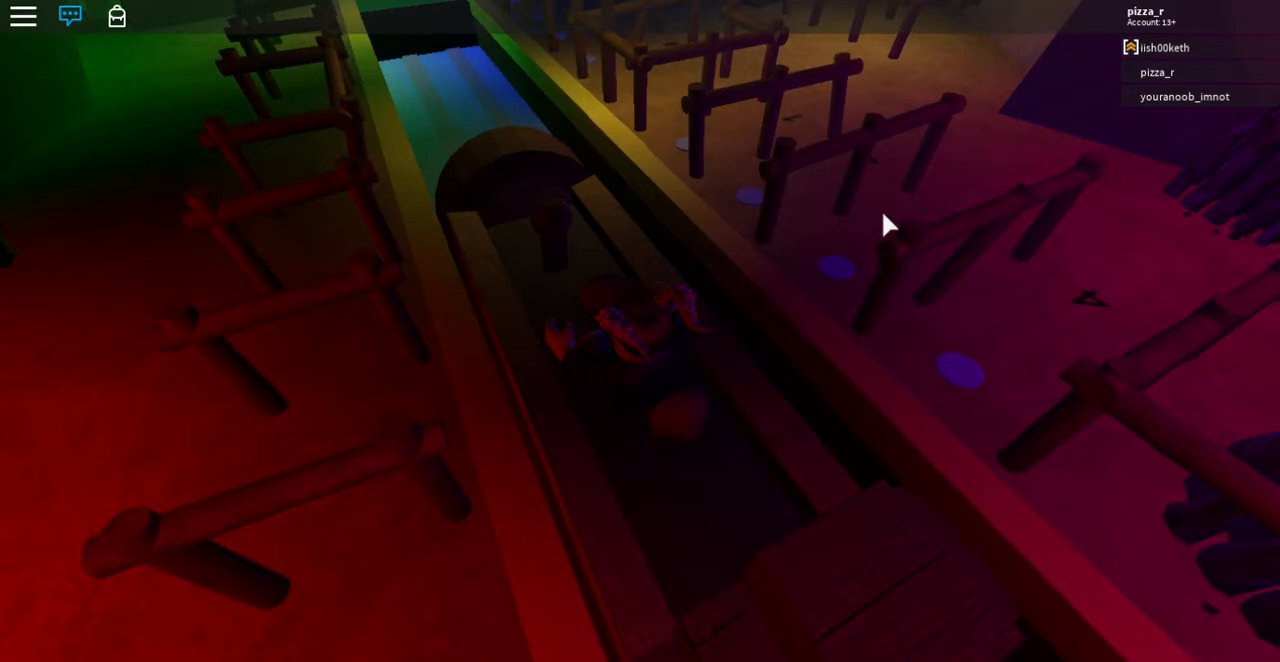